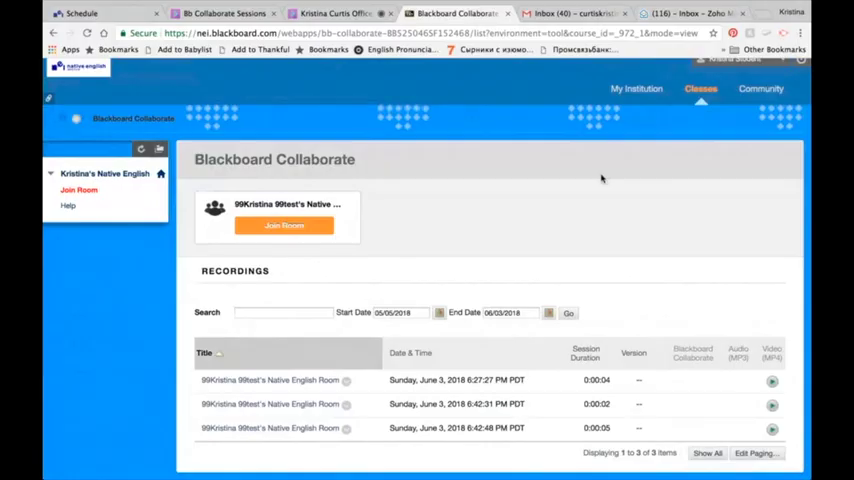
{"action": "mouse_move", "coordinate": [456, 182]}
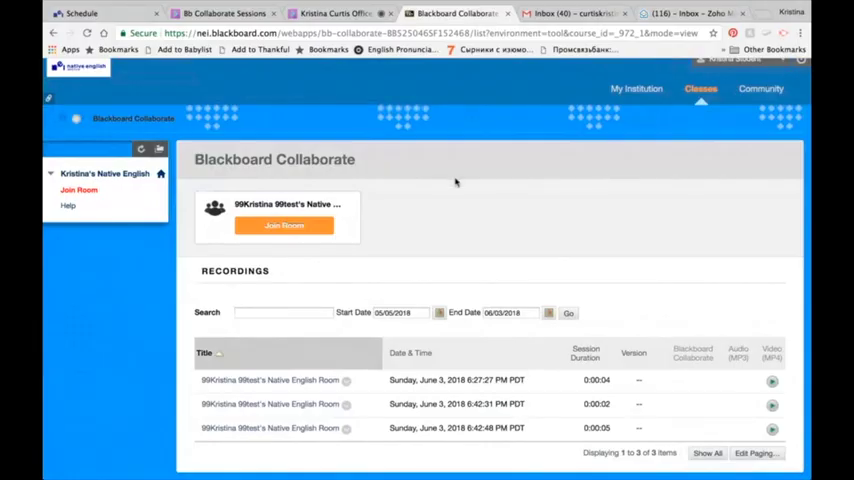
{"action": "mouse_move", "coordinate": [308, 226]}
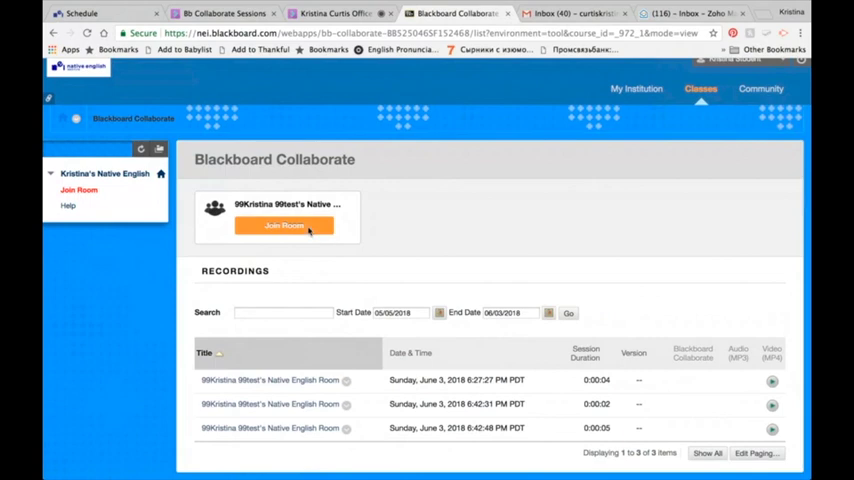
Join the empty session room and share your webcam video
{"action": "left_click", "coordinate": [284, 225]}
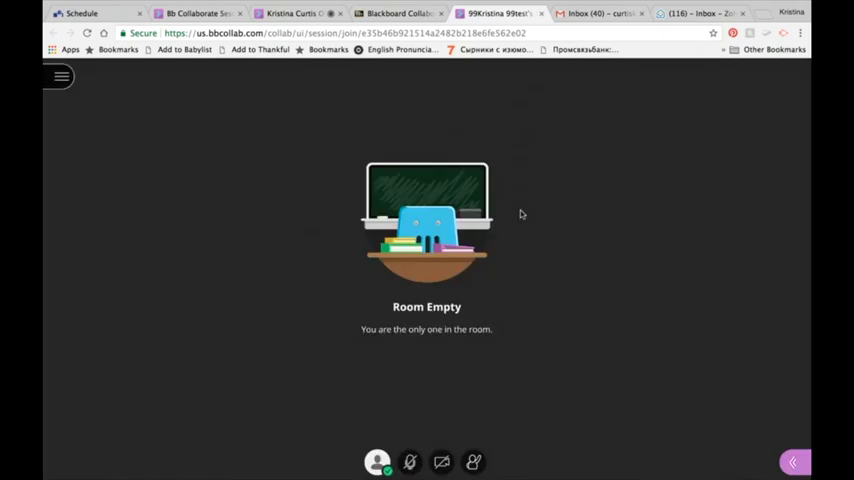
{"action": "mouse_move", "coordinate": [504, 224]}
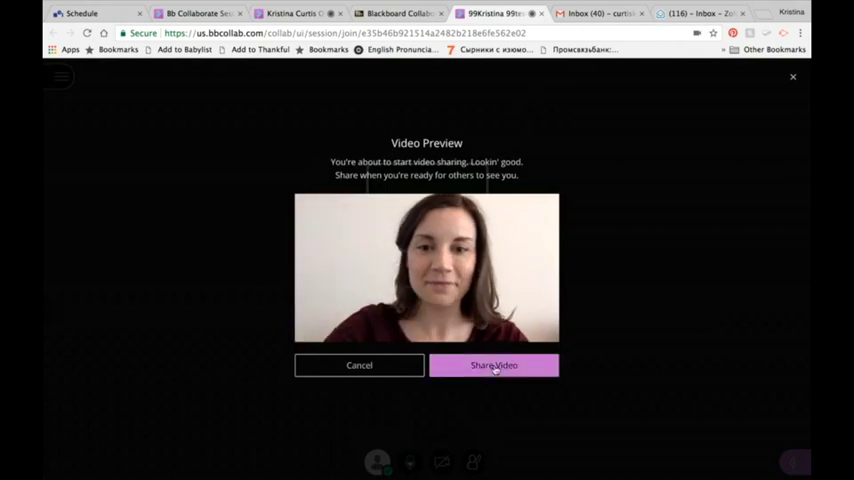
{"action": "left_click", "coordinate": [493, 365]}
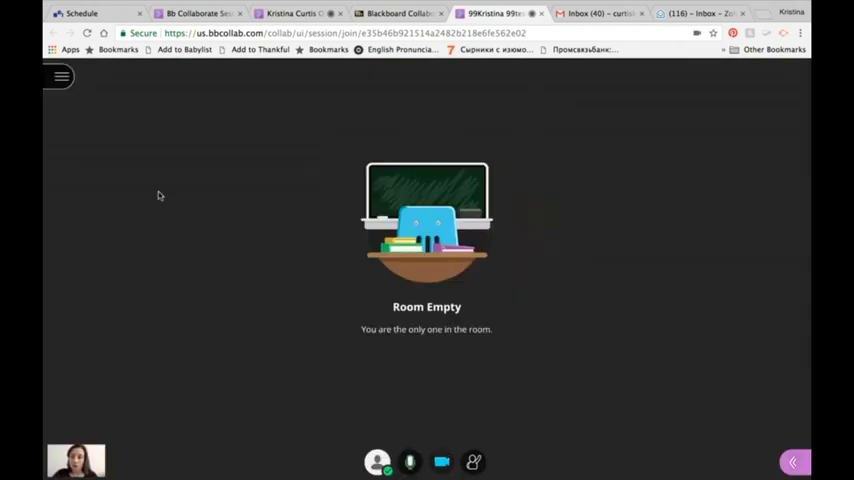
Start a session recording from the Session menu, then reopen the menu to stop it
{"action": "left_click", "coordinate": [60, 77]}
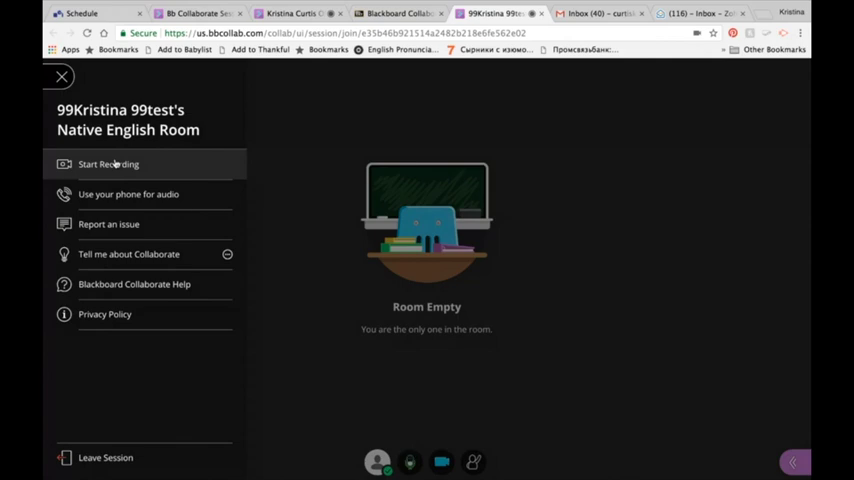
{"action": "left_click", "coordinate": [108, 164]}
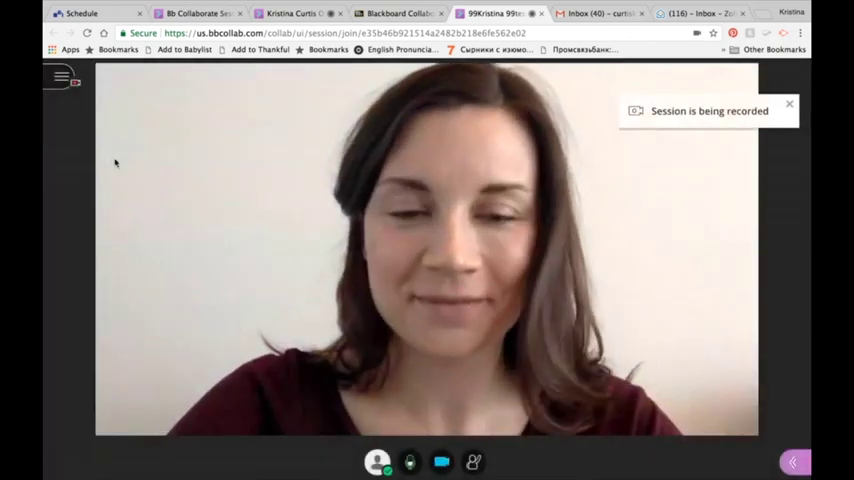
{"action": "mouse_move", "coordinate": [60, 77]}
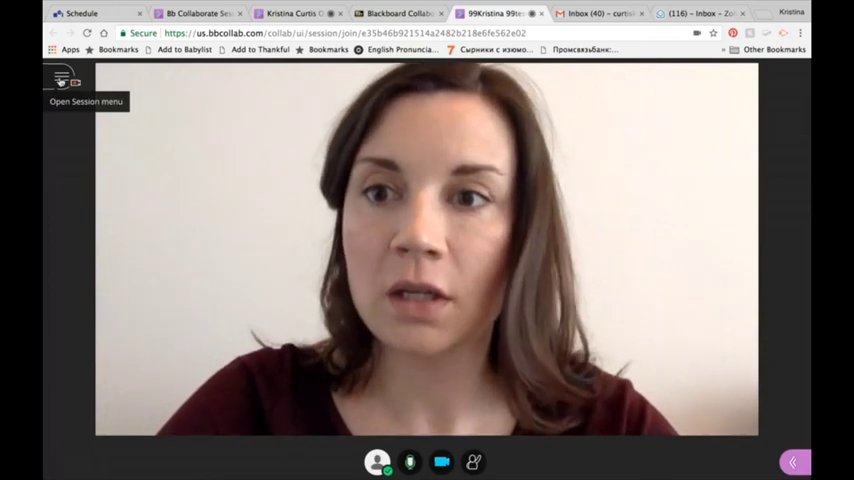
{"action": "left_click", "coordinate": [61, 80]}
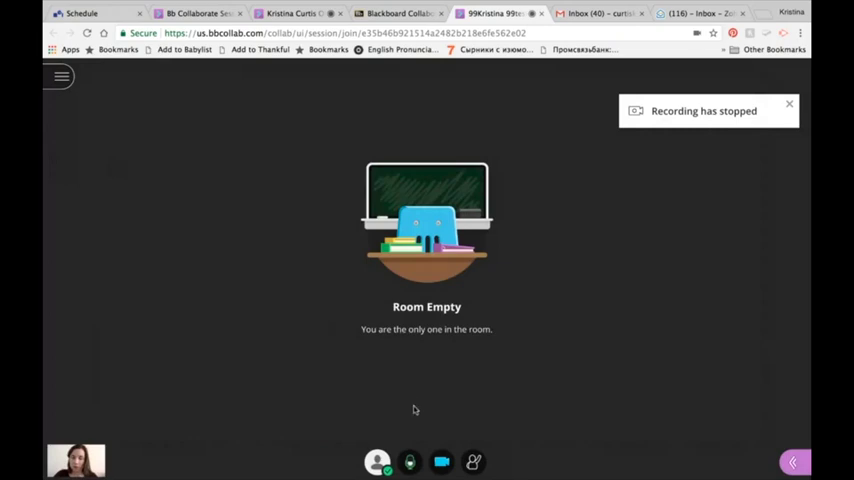
{"action": "mouse_move", "coordinate": [441, 461]}
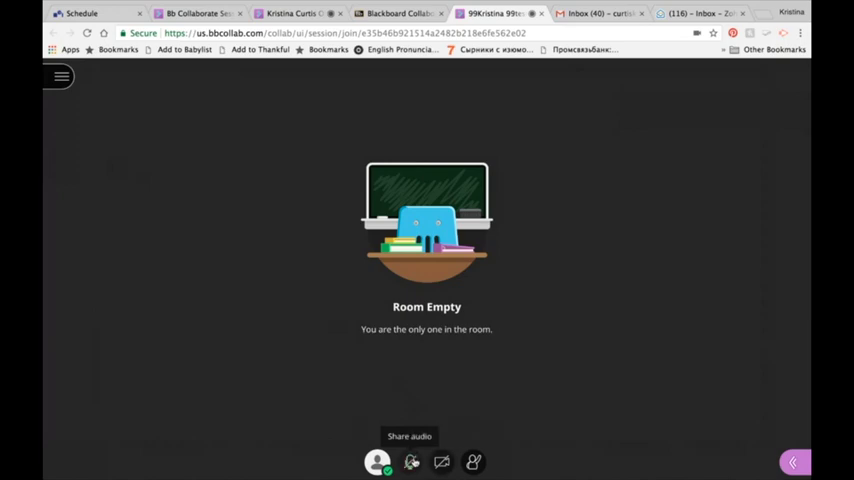
{"action": "mouse_move", "coordinate": [391, 423]}
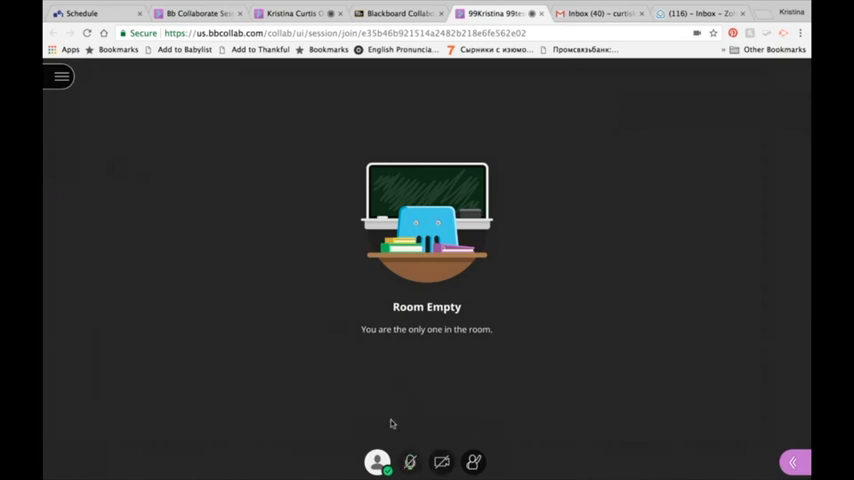
{"action": "mouse_move", "coordinate": [372, 402]}
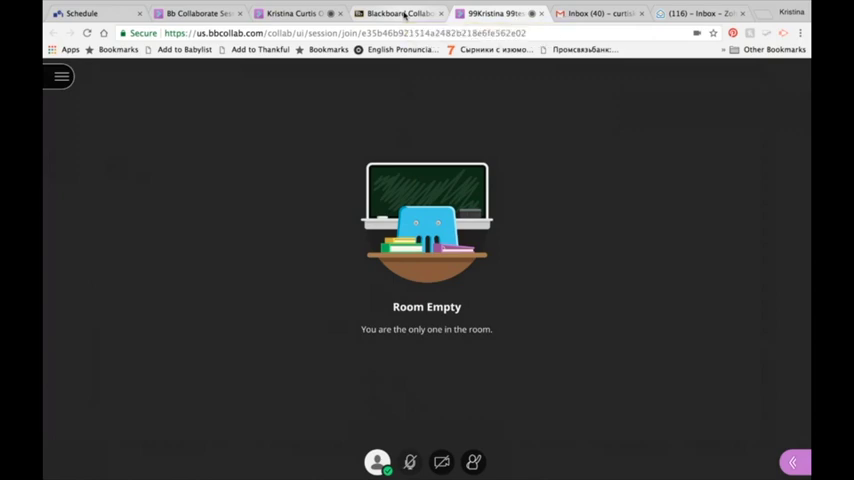
Back in the recordings tab, set the start date to 03/01/2018 and apply the range
{"action": "left_click", "coordinate": [398, 13]}
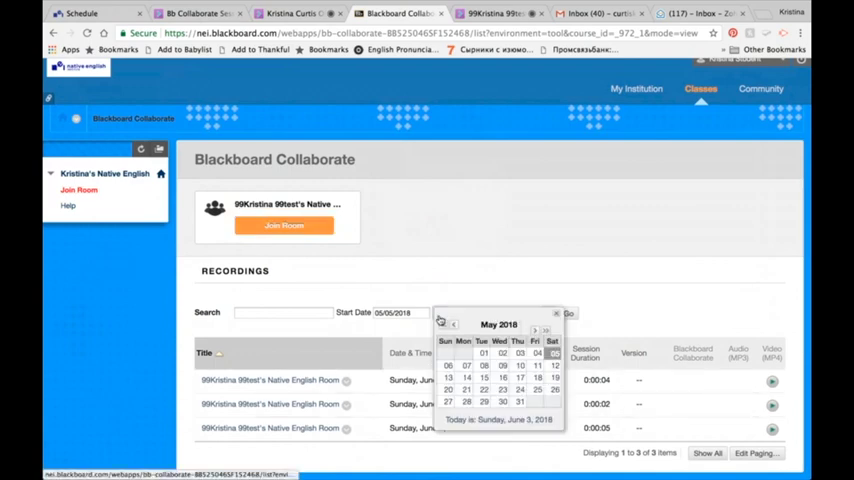
{"action": "left_click", "coordinate": [446, 330]}
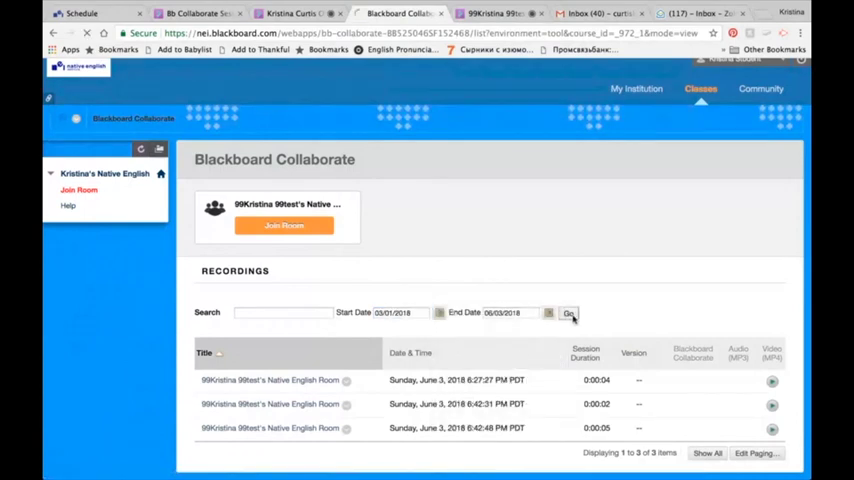
{"action": "left_click", "coordinate": [569, 313]}
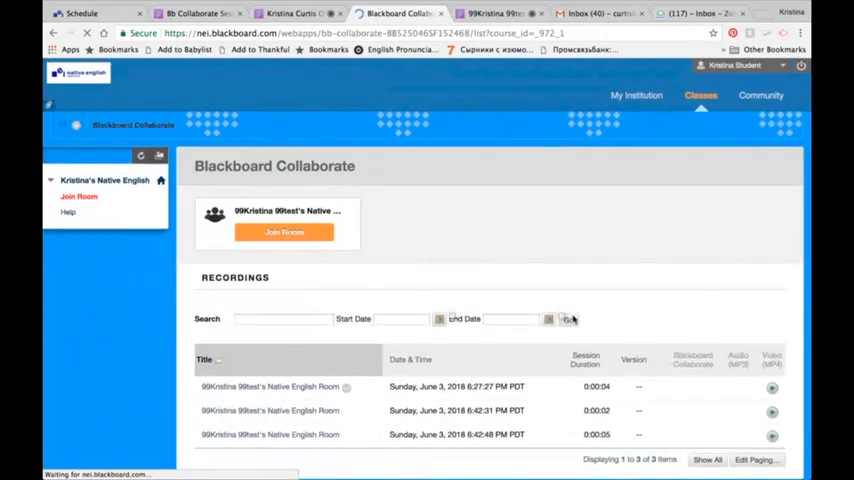
{"action": "left_click", "coordinate": [569, 319]}
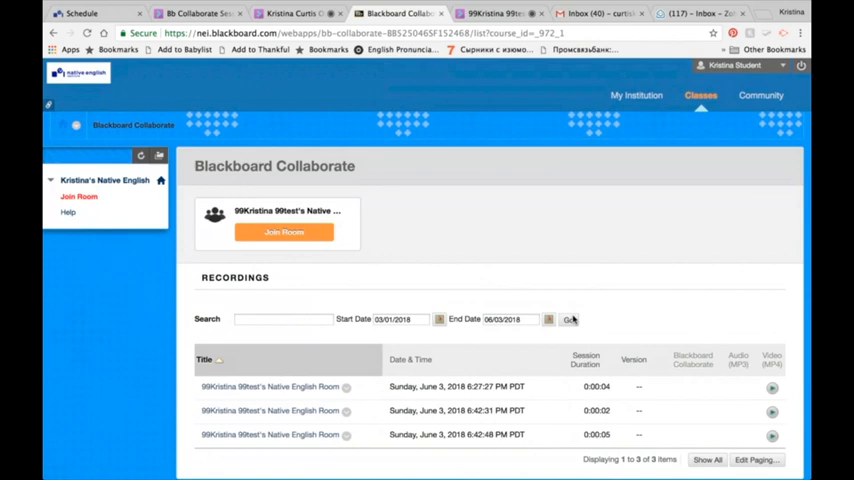
{"action": "mouse_move", "coordinate": [489, 266]}
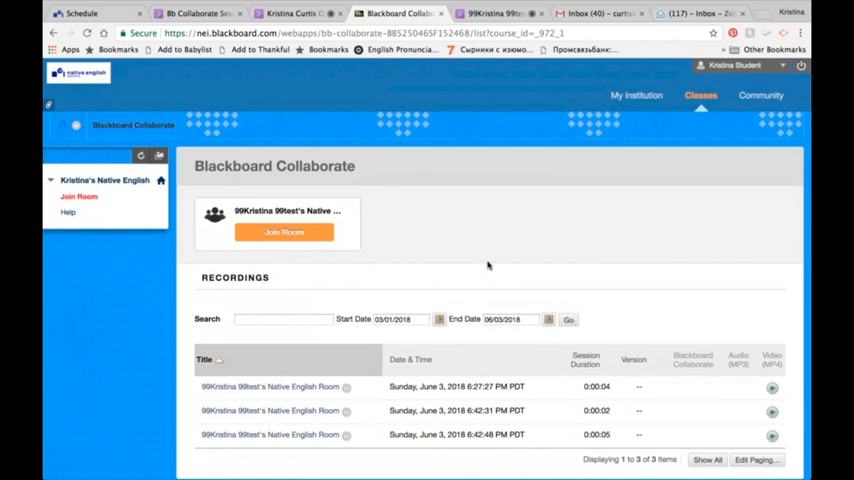